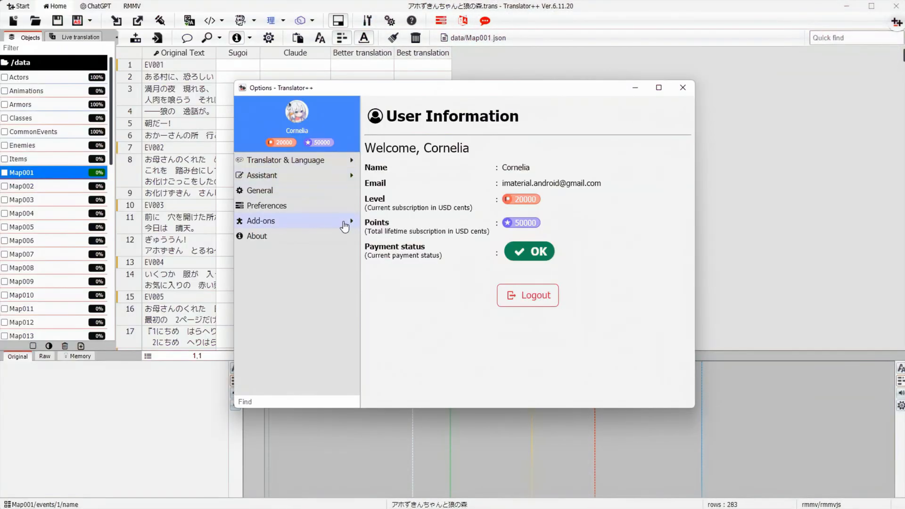
Step: Find the LiteLLM add-on in the installer catalogue by searching 'LiteLLM' then 'Op', and install it
{"action": "left_click", "coordinate": [260, 221]}
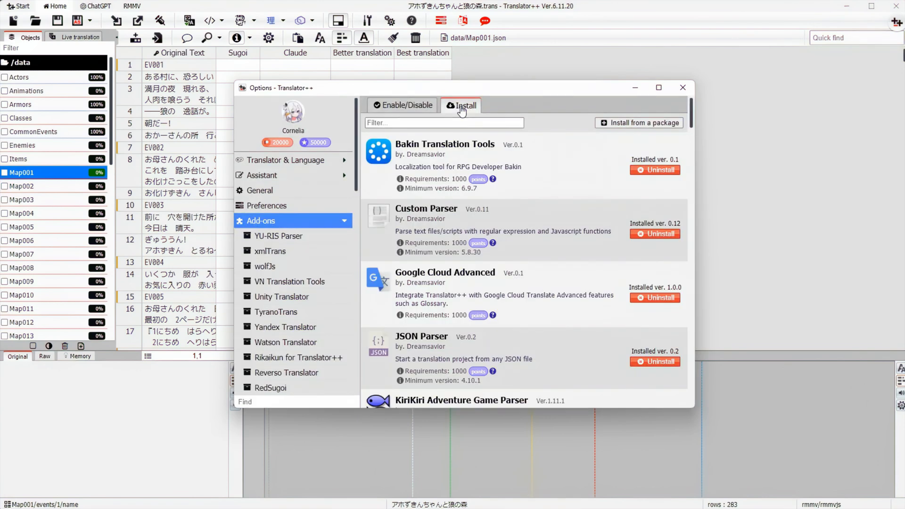
{"action": "type", "text": "LiteLLM"}
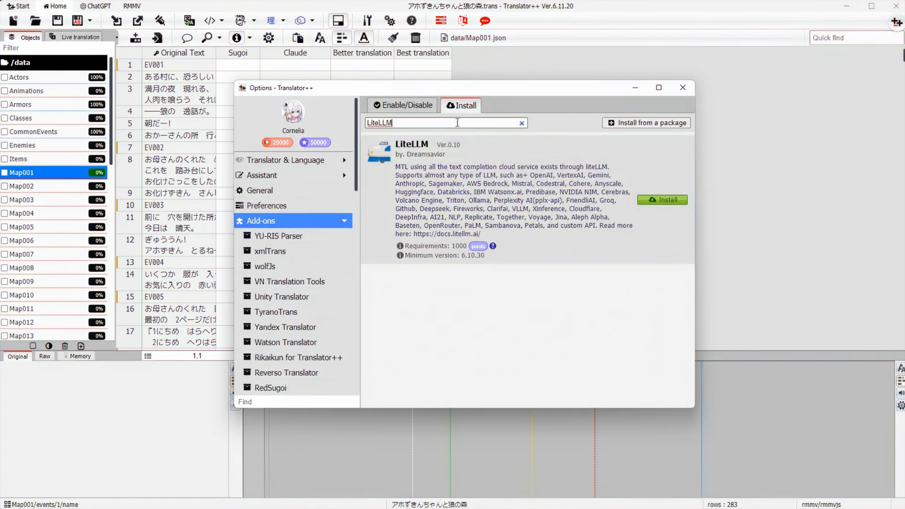
{"action": "key", "text": "Backspace"}
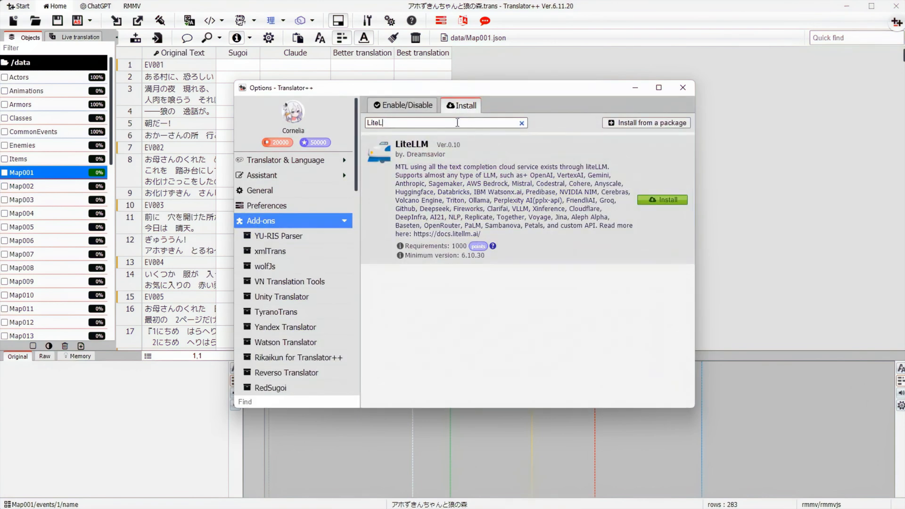
{"action": "type", "text": "OpenAI"}
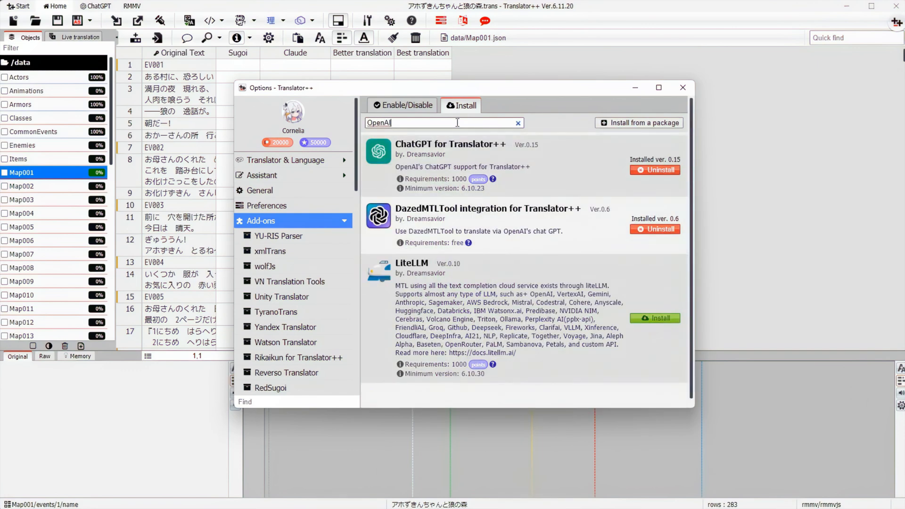
{"action": "mouse_move", "coordinate": [523, 265]}
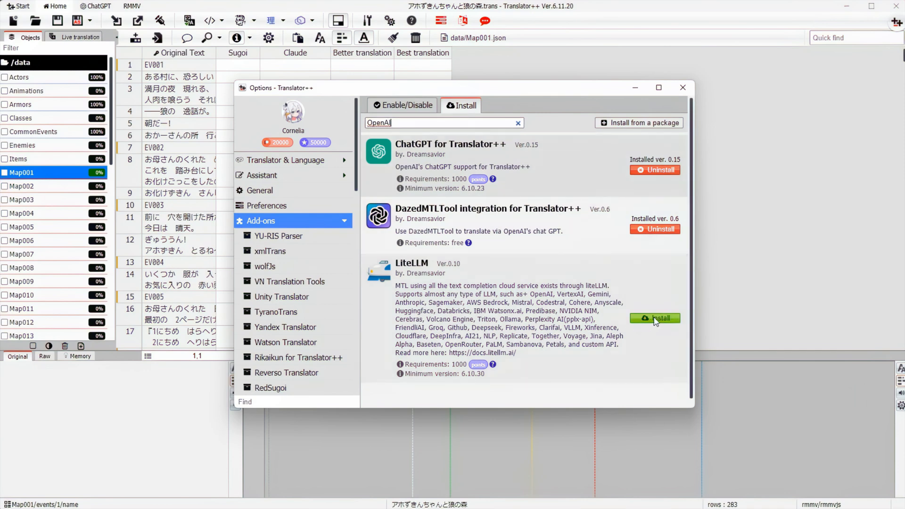
{"action": "left_click", "coordinate": [655, 317]}
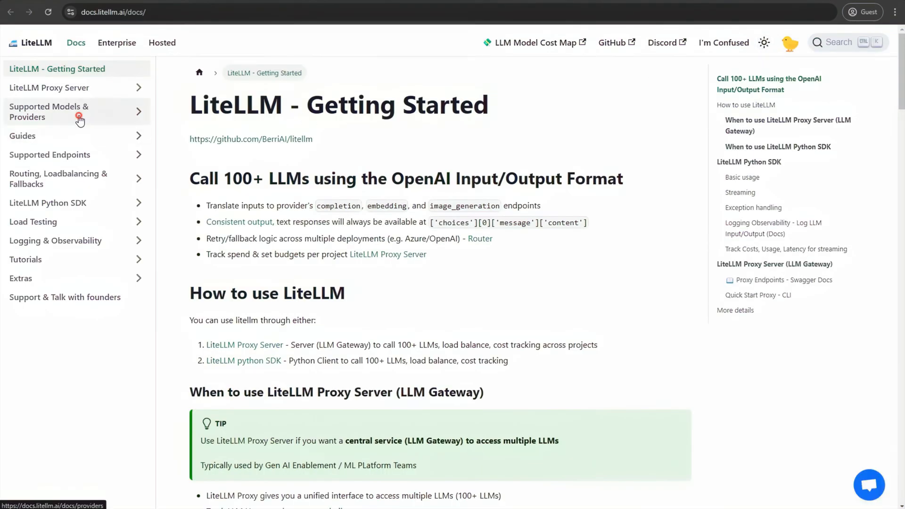
Step: Browse the LiteLLM docs' Supported Models & Providers page, scrolling through the provider list
{"action": "left_click", "coordinate": [77, 111]}
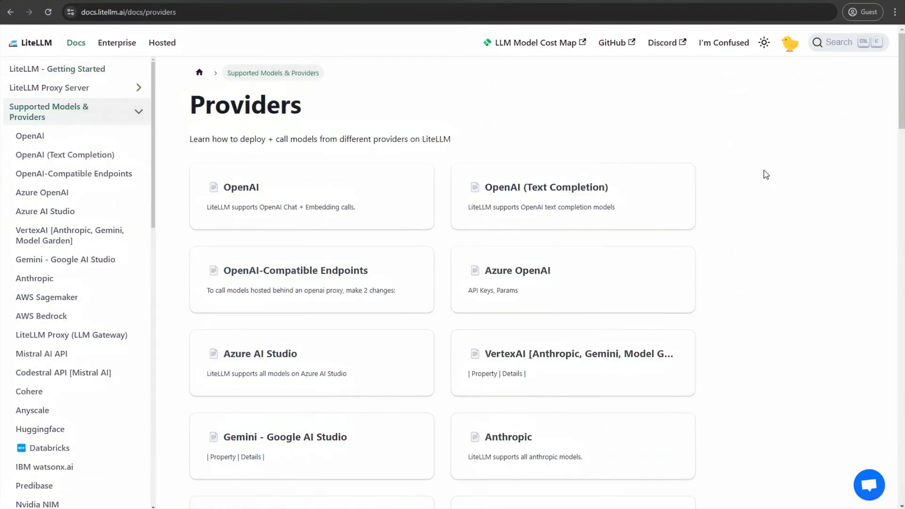
{"action": "scroll", "scroll_direction": "down", "scroll_amount": 3}
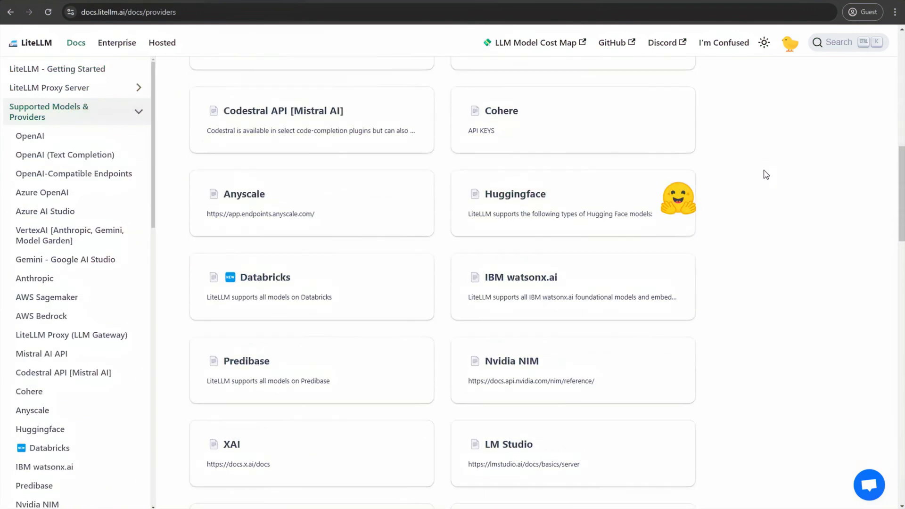
{"action": "scroll", "scroll_direction": "down", "scroll_amount": 3}
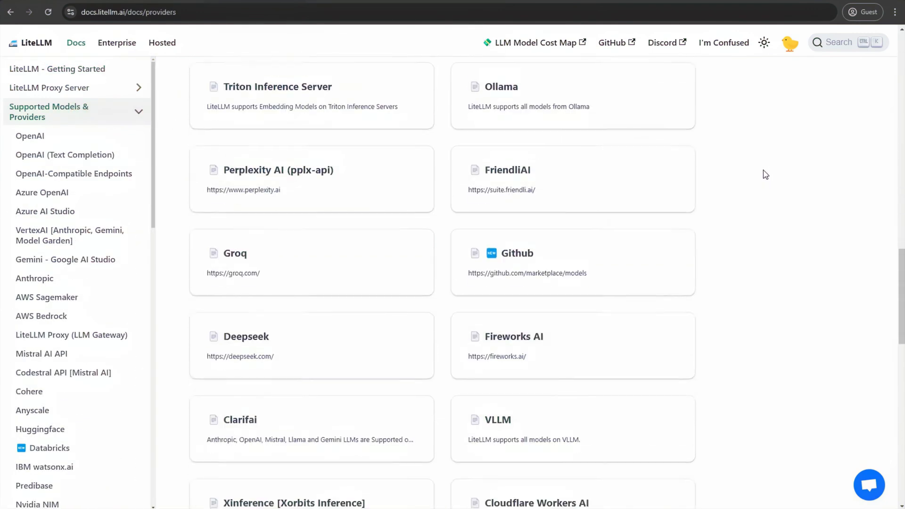
{"action": "scroll", "scroll_direction": "down", "scroll_amount": 3}
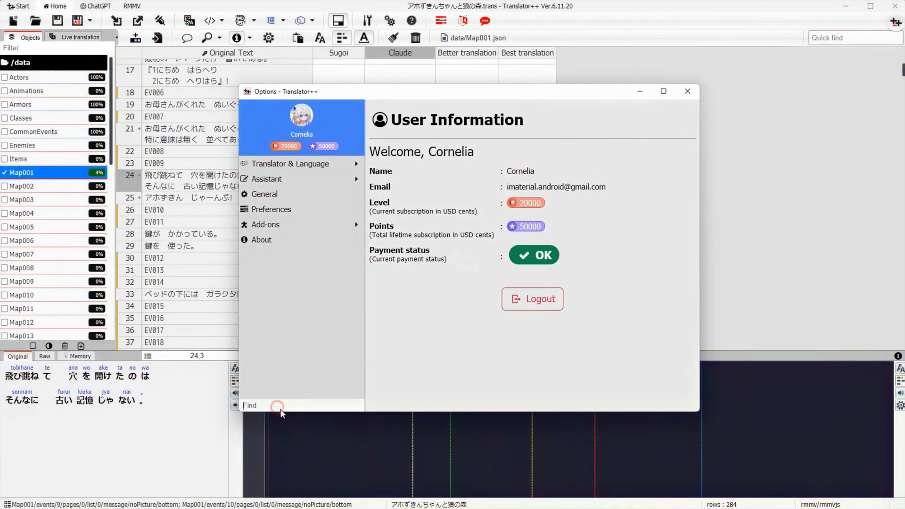
Step: In Options, find the LiteLLM Unified AI Translation settings and choose the claude-3-5-sonnet-20240620 model
{"action": "type", "text": "LiteLL"}
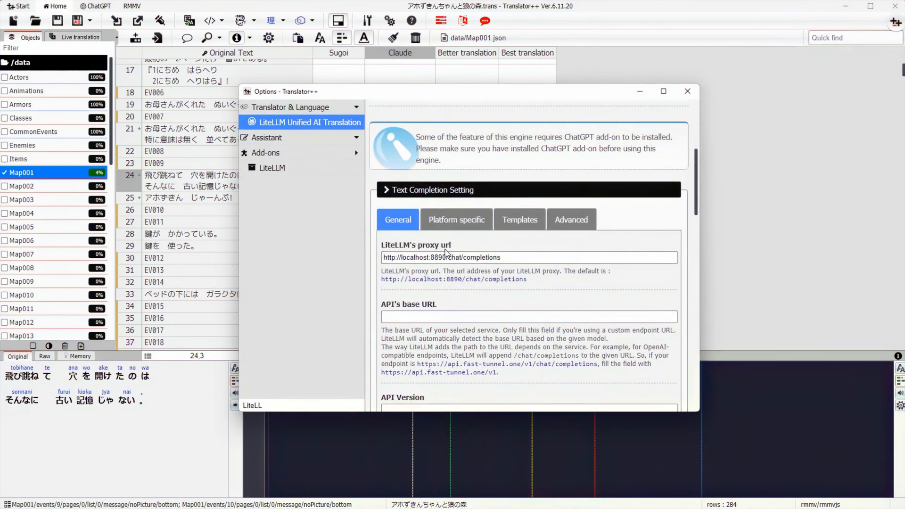
{"action": "scroll", "scroll_direction": "down", "scroll_amount": 3}
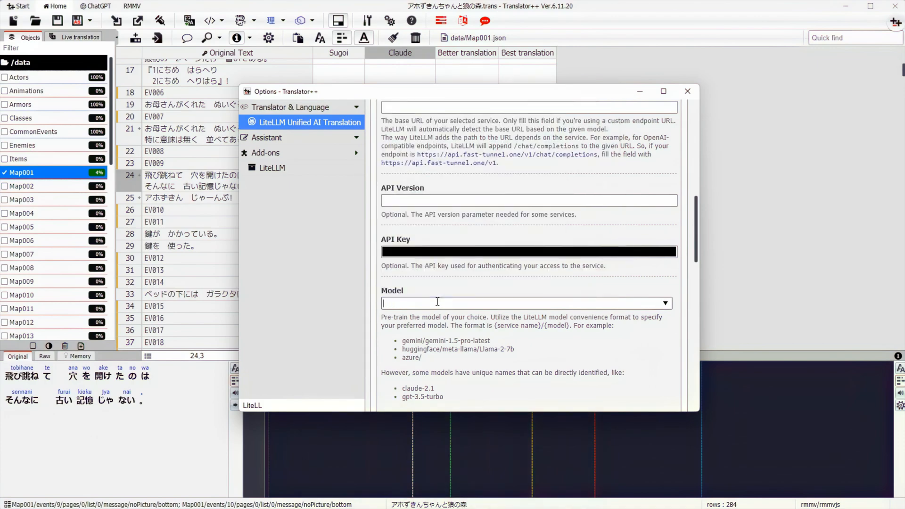
{"action": "type", "text": "Cla"}
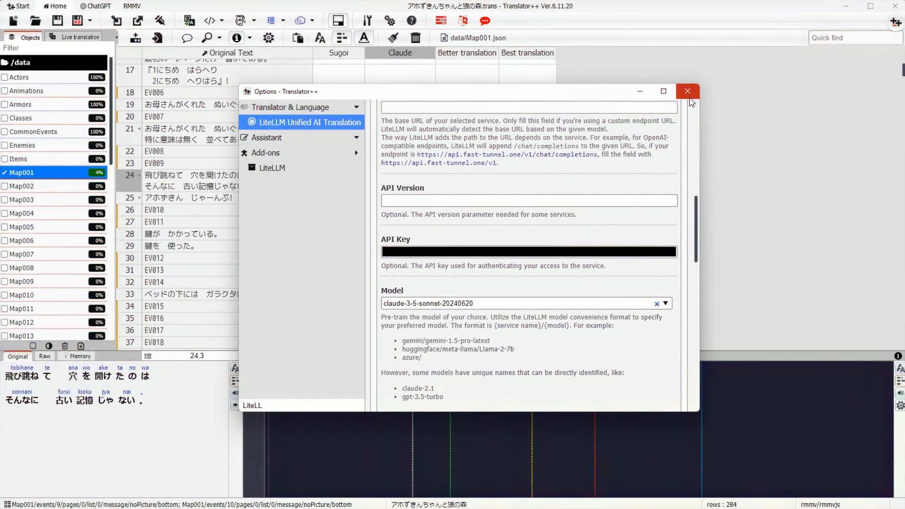
{"action": "mouse_move", "coordinate": [691, 101]}
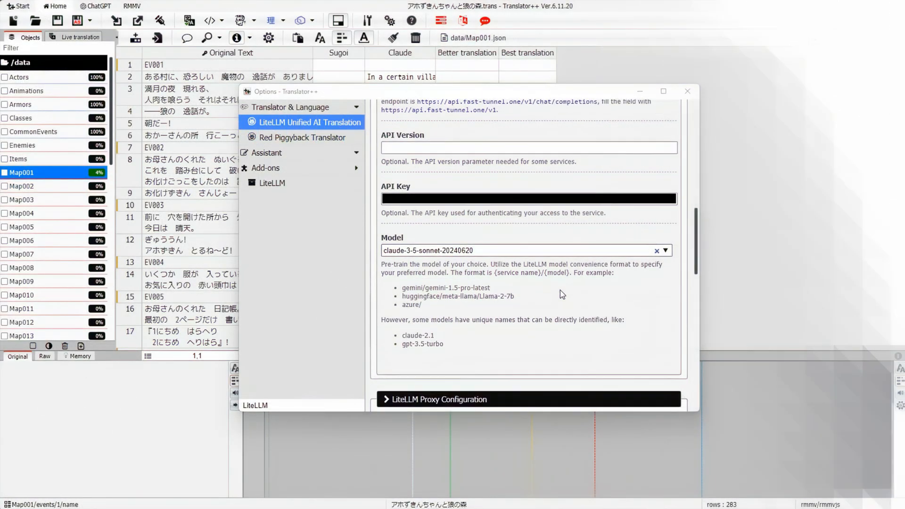
Step: Start the LiteLLM proxy server from its configuration section and acknowledge the 'Server started' message on port 8890
{"action": "scroll", "scroll_direction": "down", "scroll_amount": 3}
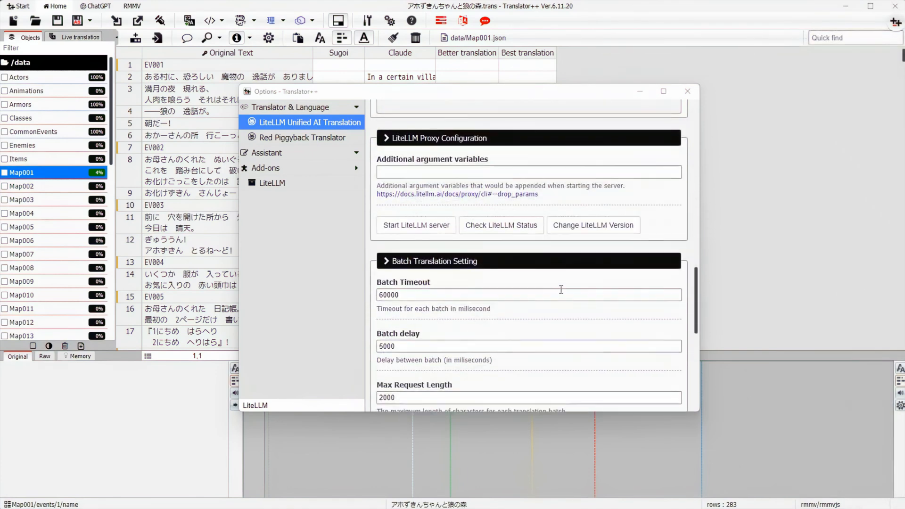
{"action": "left_click", "coordinate": [416, 225]}
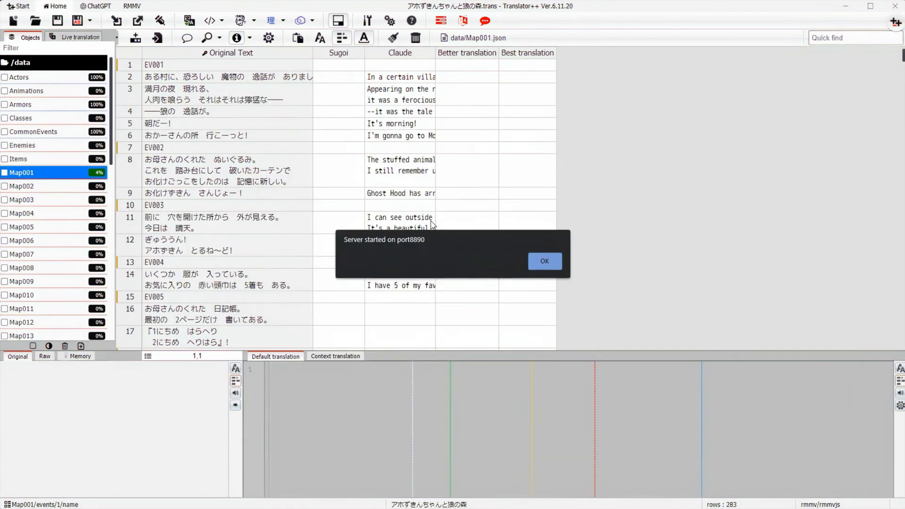
{"action": "left_click", "coordinate": [543, 261]}
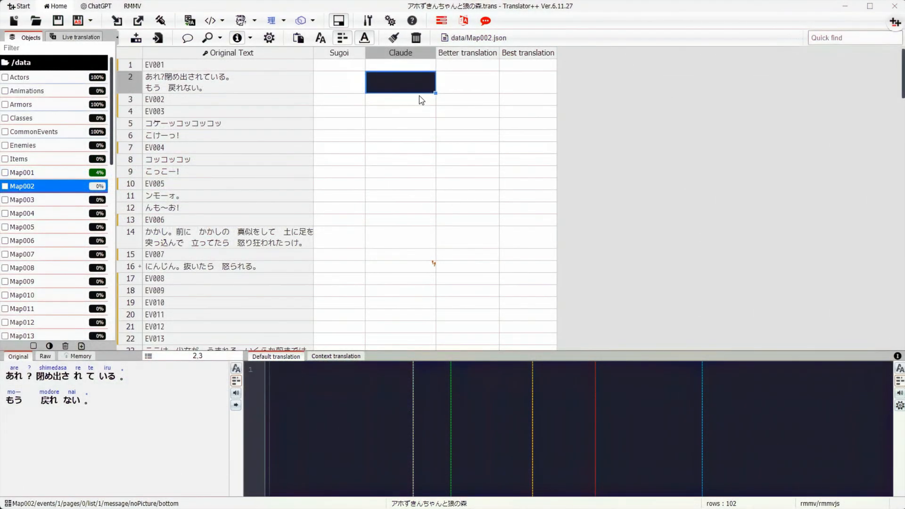
Step: Translate Map002's row 2 into the Claude column via Translate using > Claude and hide the LiteLLM console
{"action": "right_click", "coordinate": [400, 83]}
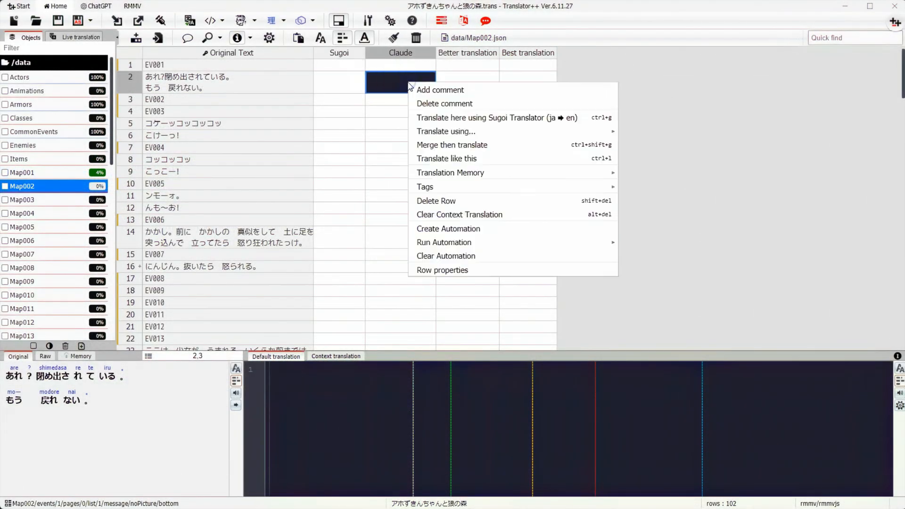
{"action": "mouse_move", "coordinate": [446, 131]}
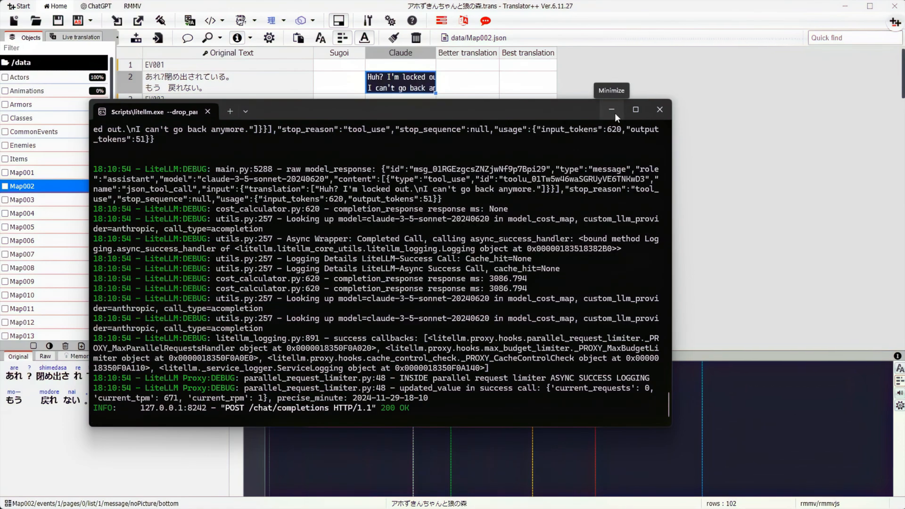
{"action": "left_click", "coordinate": [611, 110]}
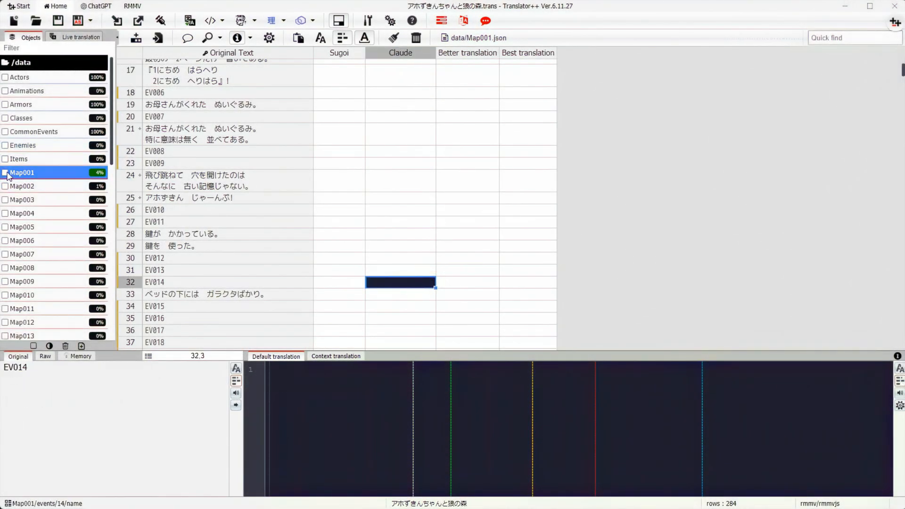
Step: Batch-translate Map001 with the target column set to Claude, then dismiss the completed log
{"action": "right_click", "coordinate": [21, 171]}
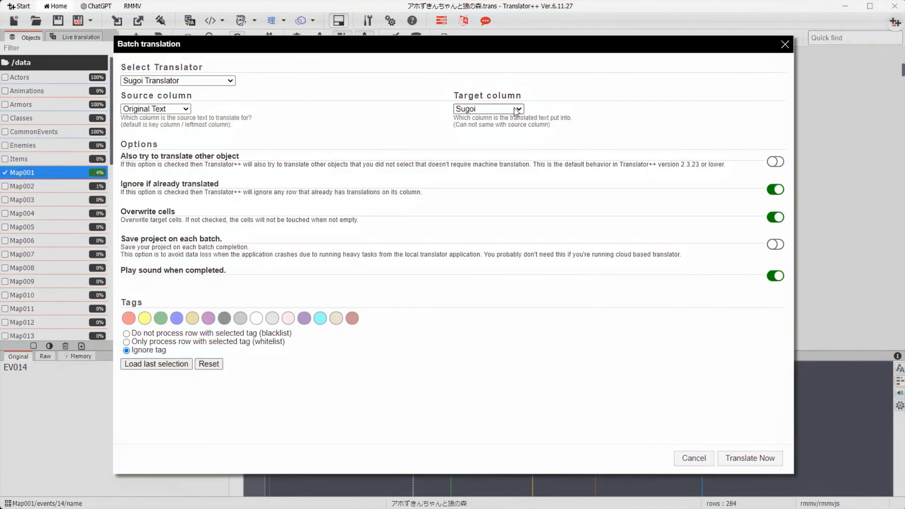
{"action": "left_click", "coordinate": [487, 108]}
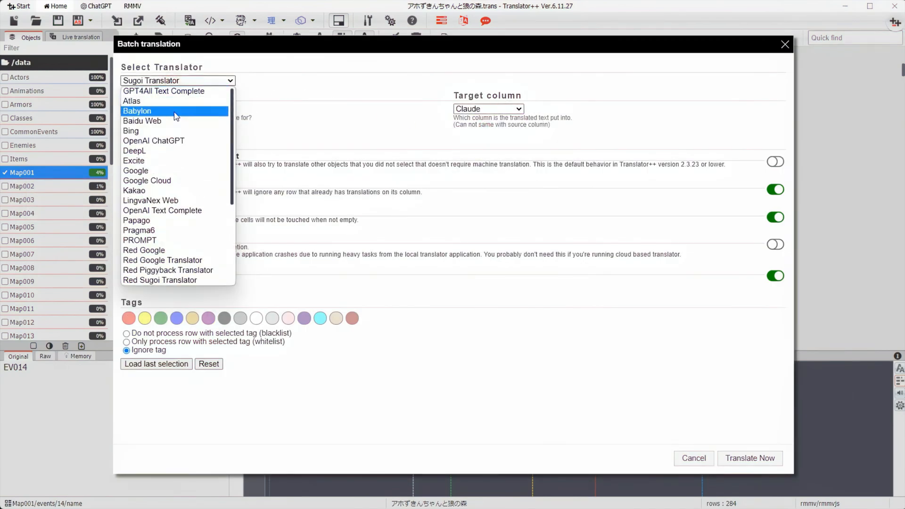
{"action": "scroll", "scroll_direction": "down", "scroll_amount": 3}
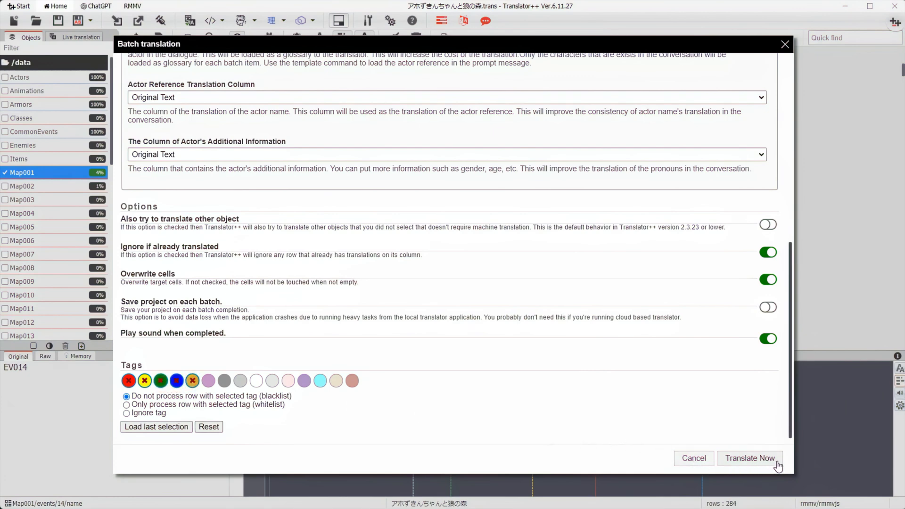
{"action": "left_click", "coordinate": [749, 458]}
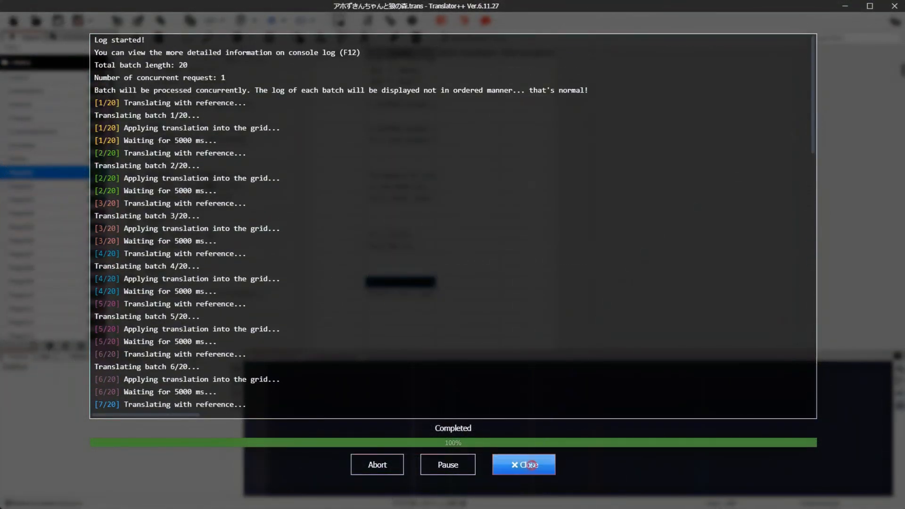
{"action": "left_click", "coordinate": [523, 464]}
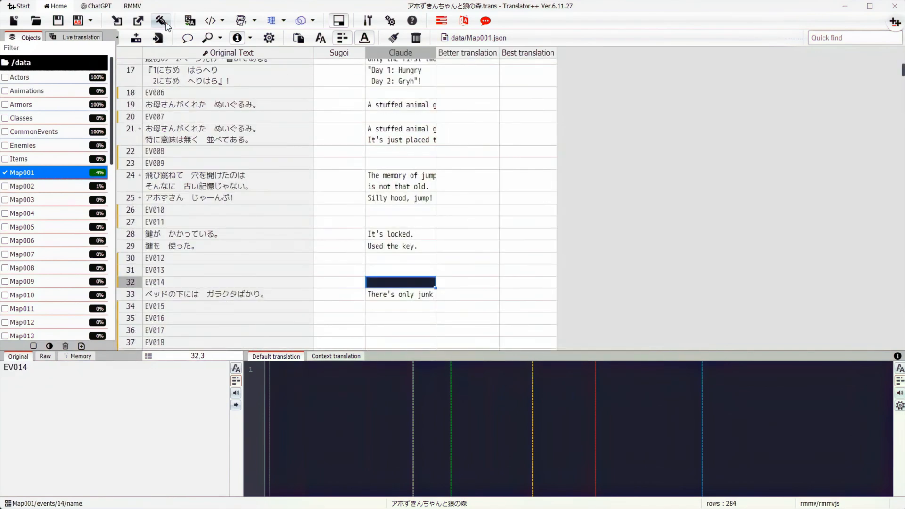
Step: Inject the translations into an English game copy in the default 'En' directory and dismiss the finished export log
{"action": "left_click", "coordinate": [162, 21]}
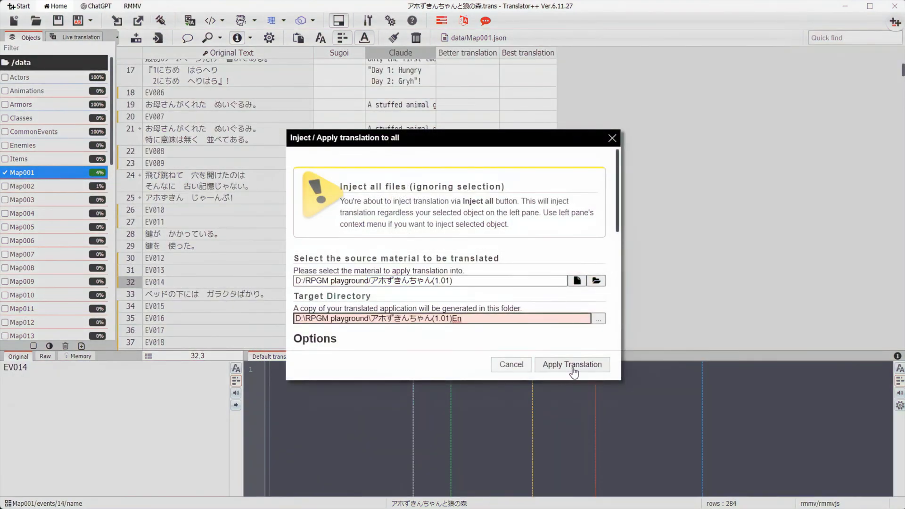
{"action": "left_click", "coordinate": [571, 364]}
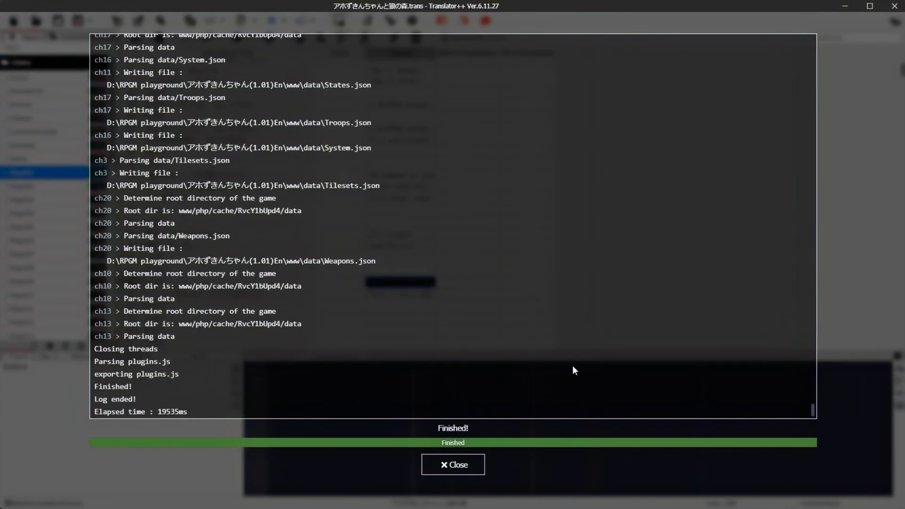
{"action": "left_click", "coordinate": [453, 464]}
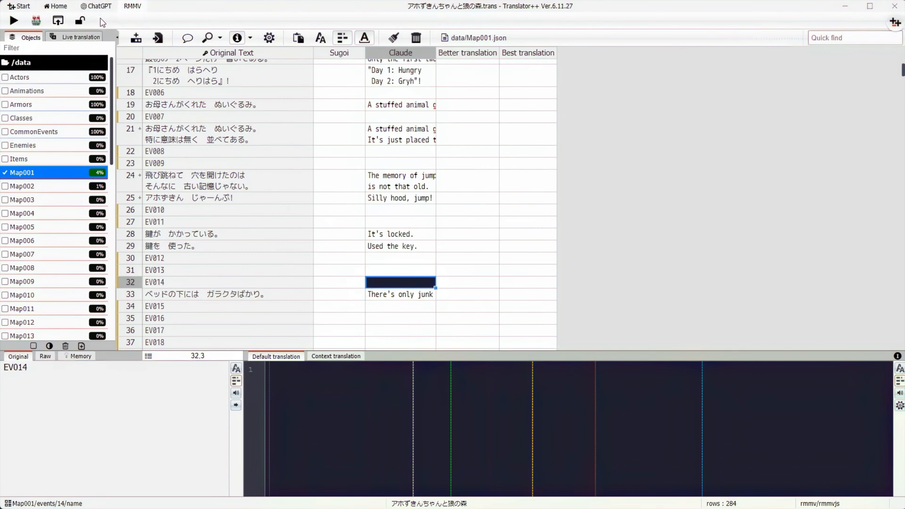
Step: Launch the translated game from the RMMV Play button, enlarging and repositioning its window to view the English title screen
{"action": "left_click", "coordinate": [12, 20]}
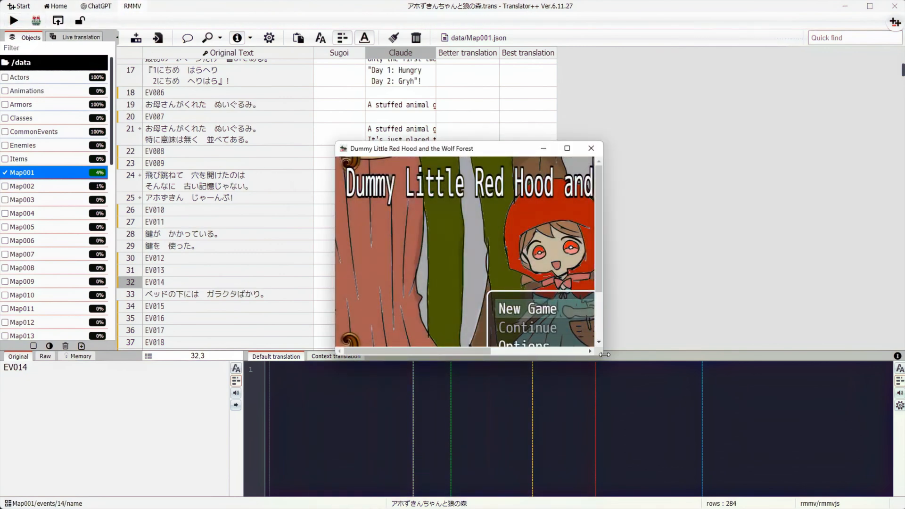
{"action": "left_click_drag", "start_coordinate": [605, 355], "coordinate": [788, 479]}
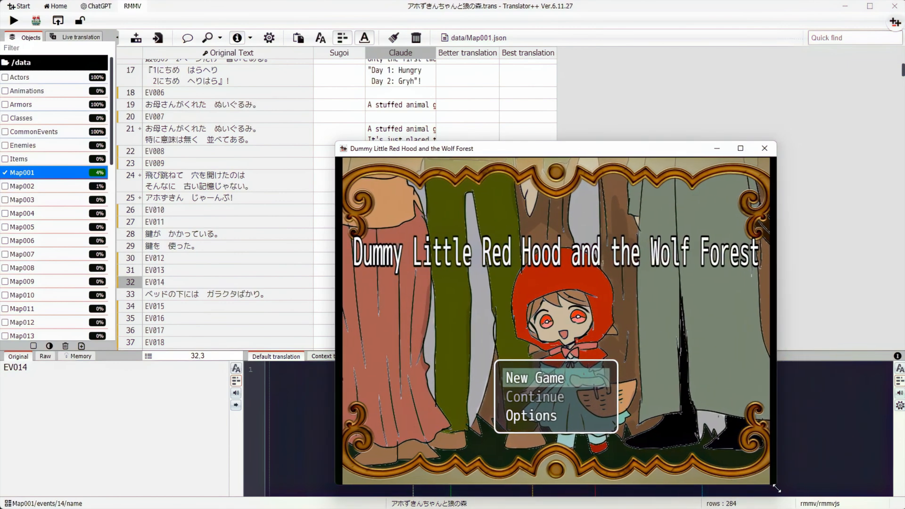
{"action": "left_click_drag", "start_coordinate": [555, 148], "coordinate": [400, 95]}
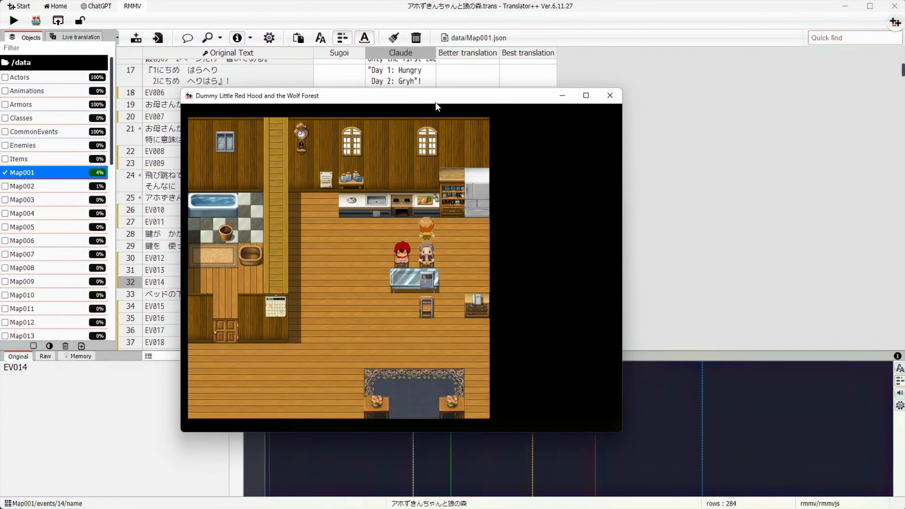
{"action": "mouse_move", "coordinate": [827, 3]}
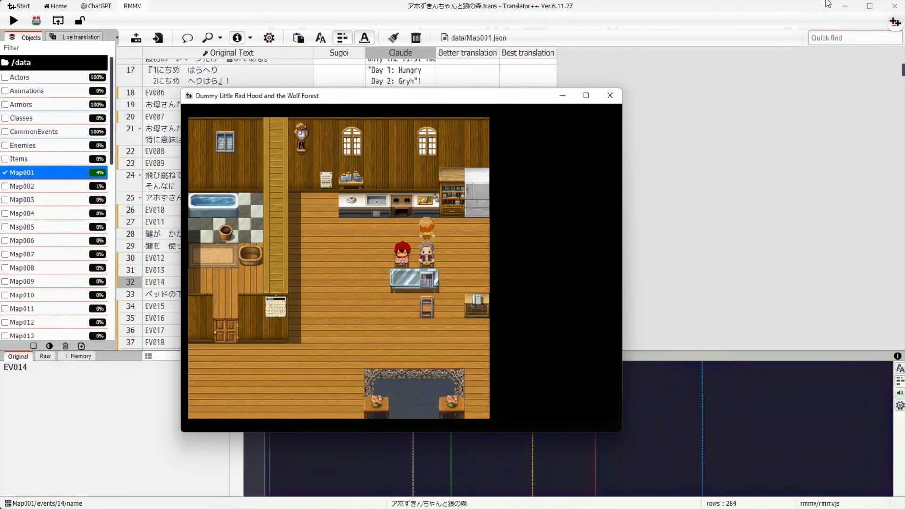